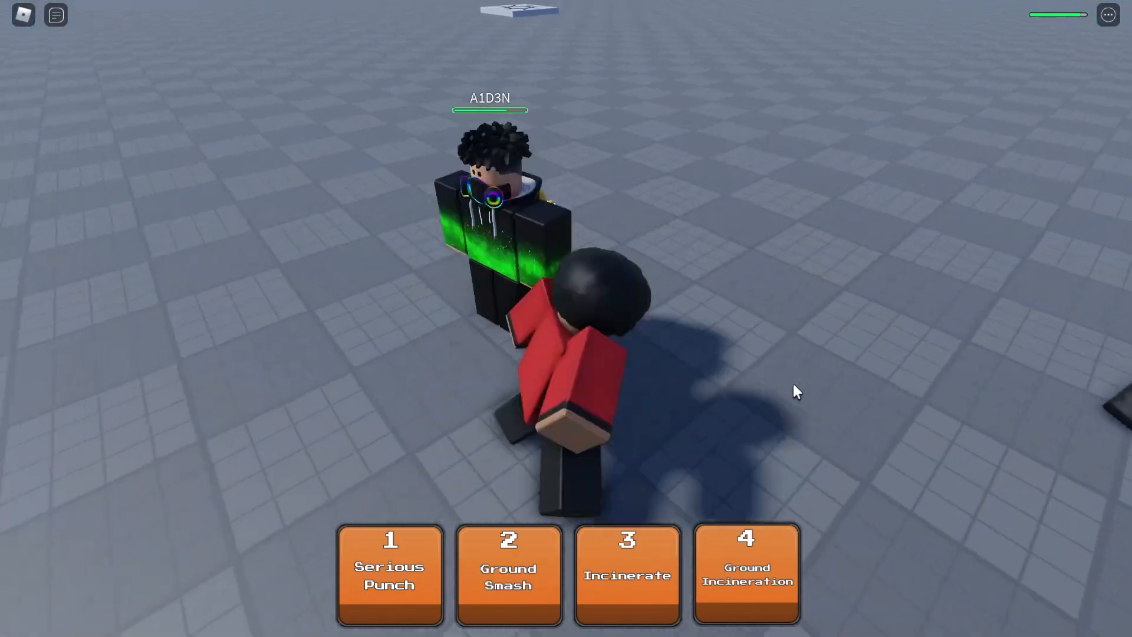
# Step: Demo a Saitama ability in game, then get the Saitama System model from its library page
pyautogui.press('3')
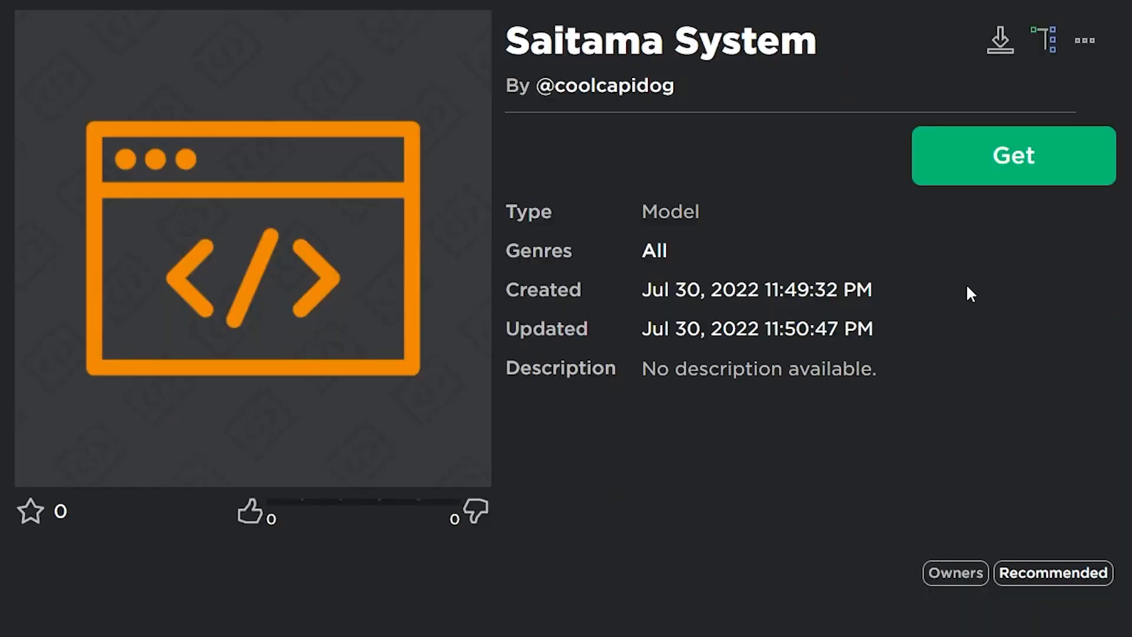
pyautogui.click(1013, 155)
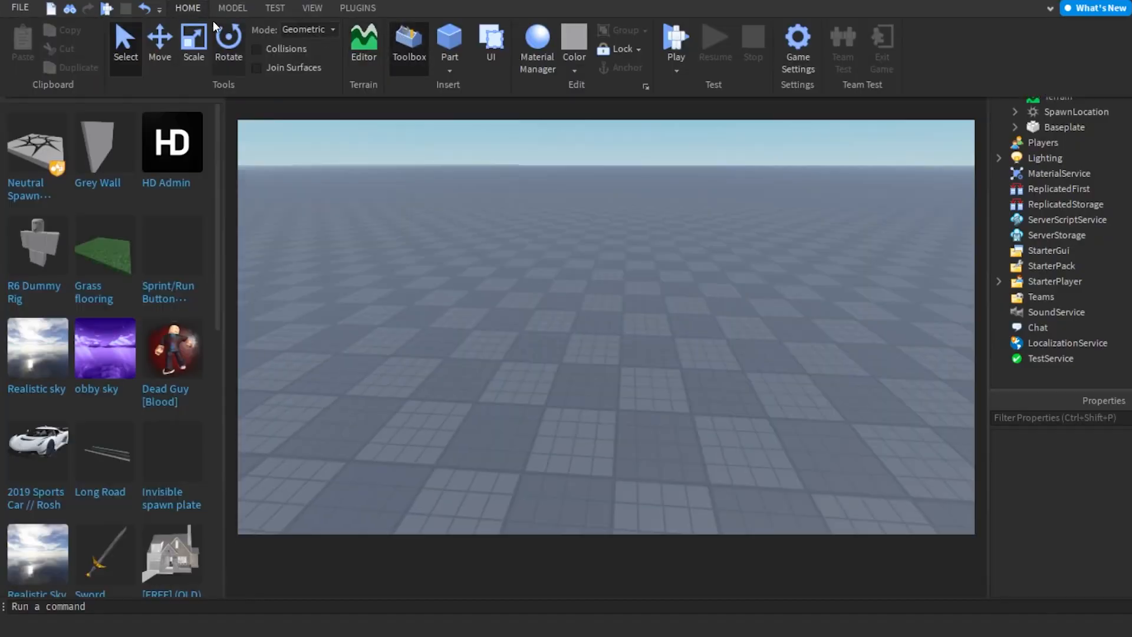
# Step: Insert the Saitama System from the Toolbox and expand Workspace > Animations
pyautogui.click(408, 42)
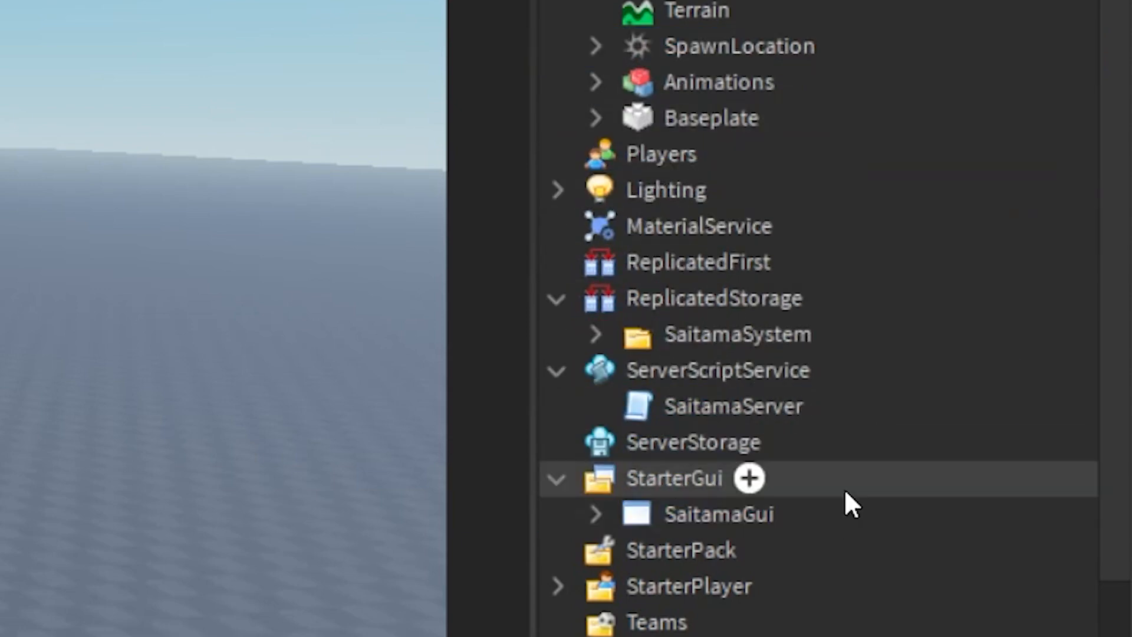
pyautogui.click(595, 81)
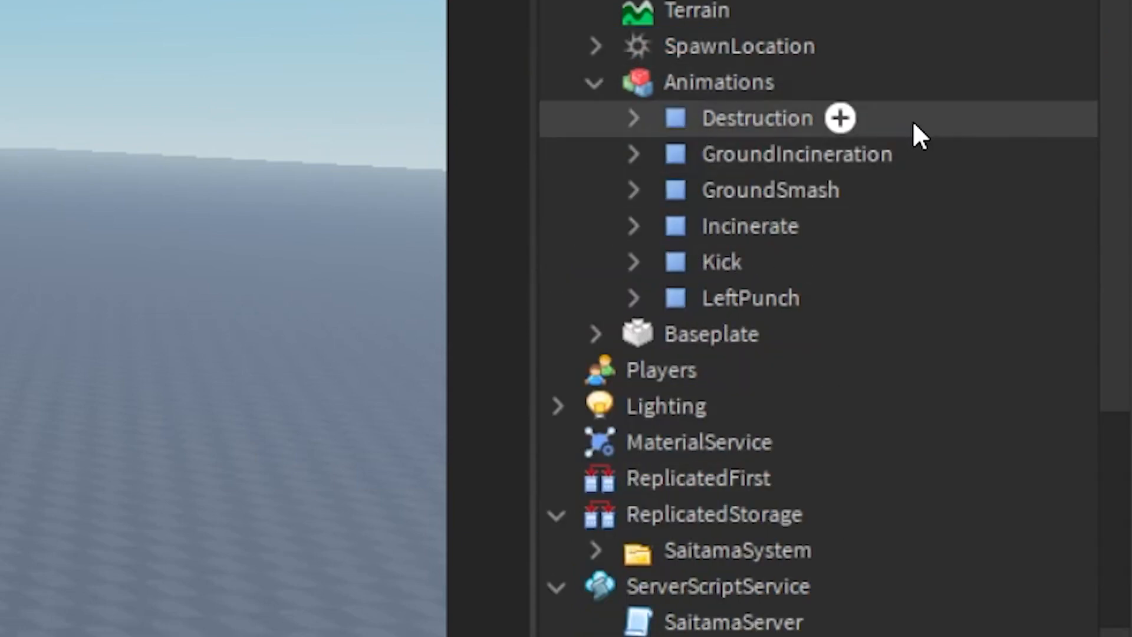
# Step: Re-upload the Destruction and Kick sequences and paste the new IDs into SaitamaAnimations
pyautogui.rightClick(757, 118)
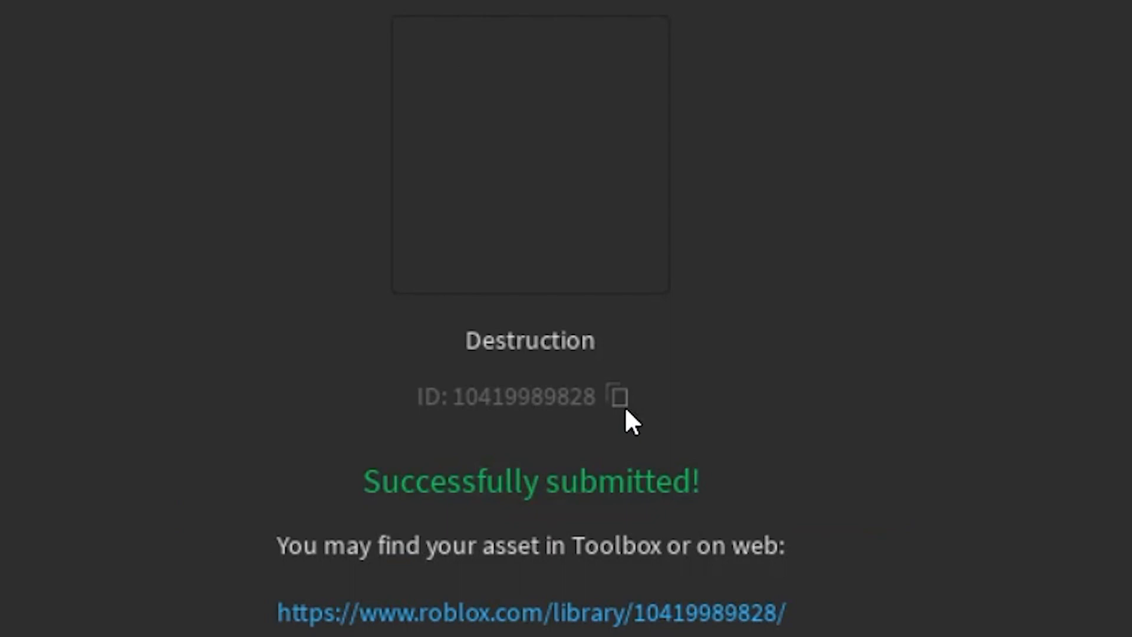
pyautogui.click(620, 397)
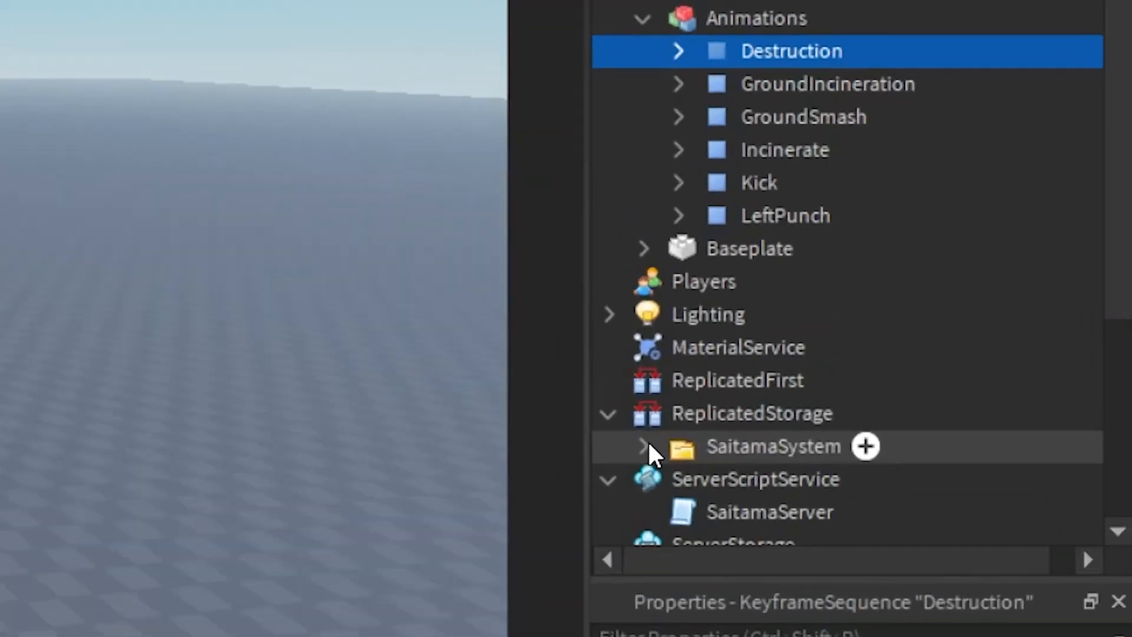
pyautogui.click(643, 446)
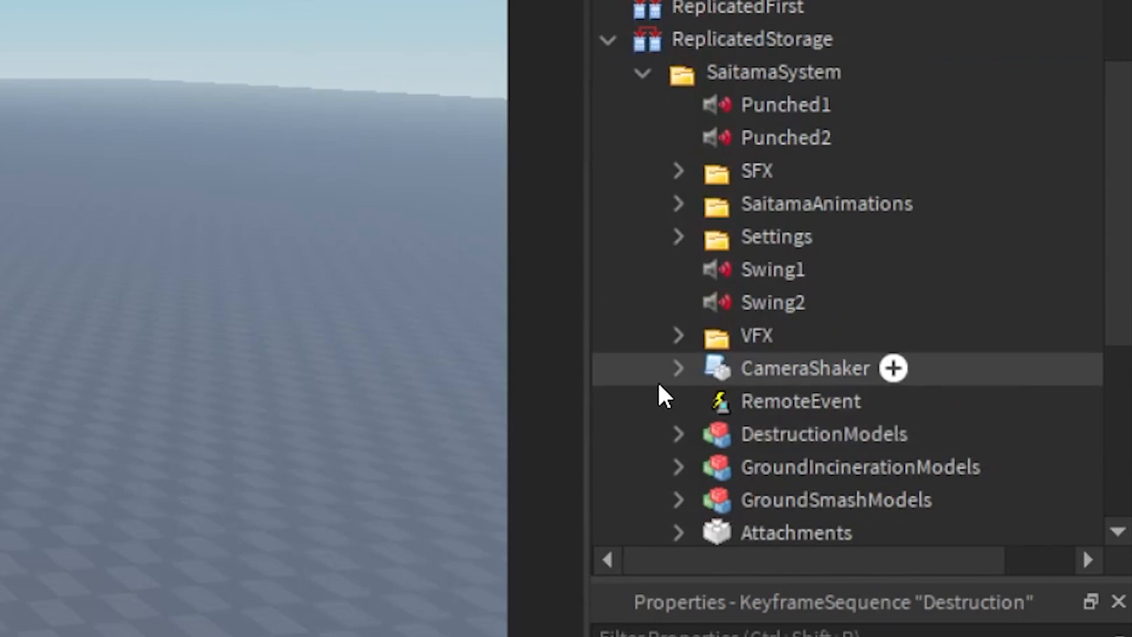
pyautogui.click(678, 203)
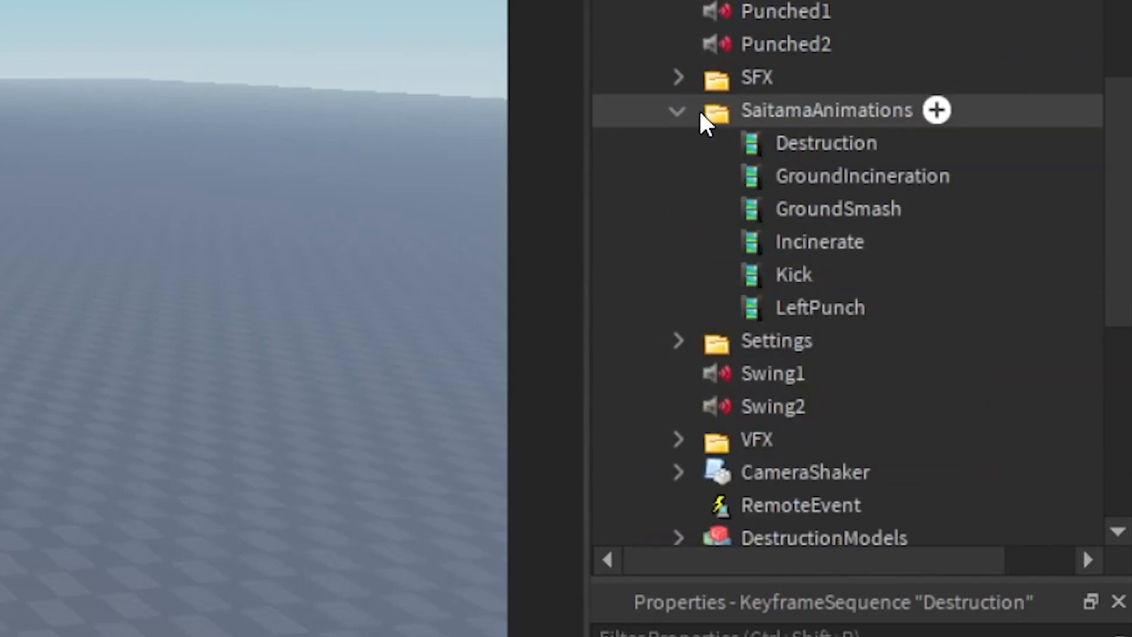
pyautogui.click(826, 142)
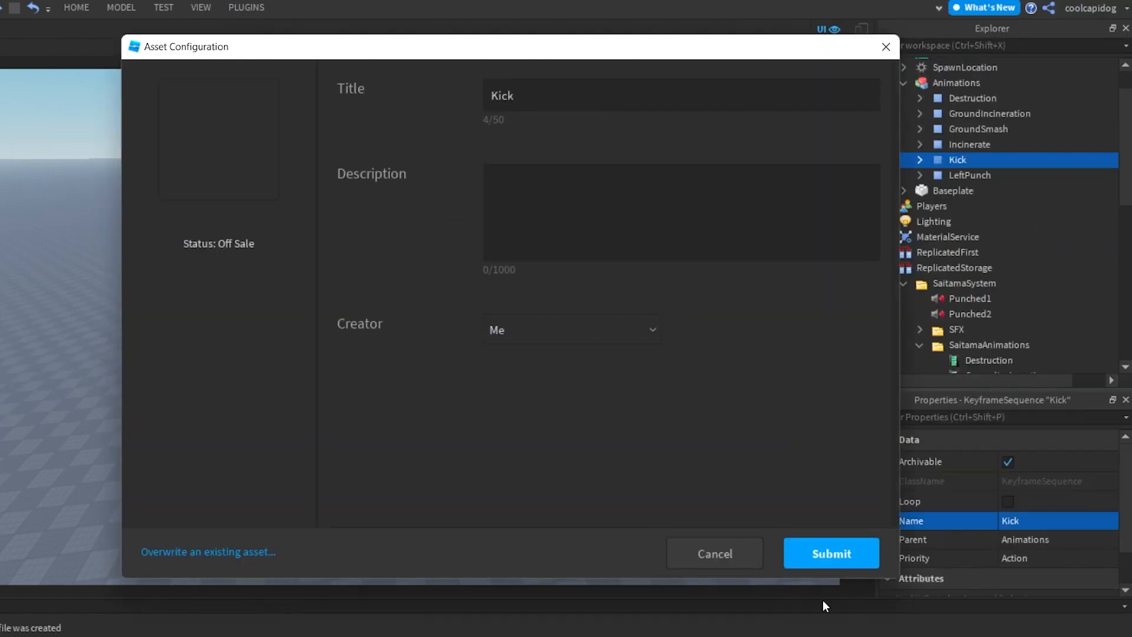
pyautogui.click(831, 553)
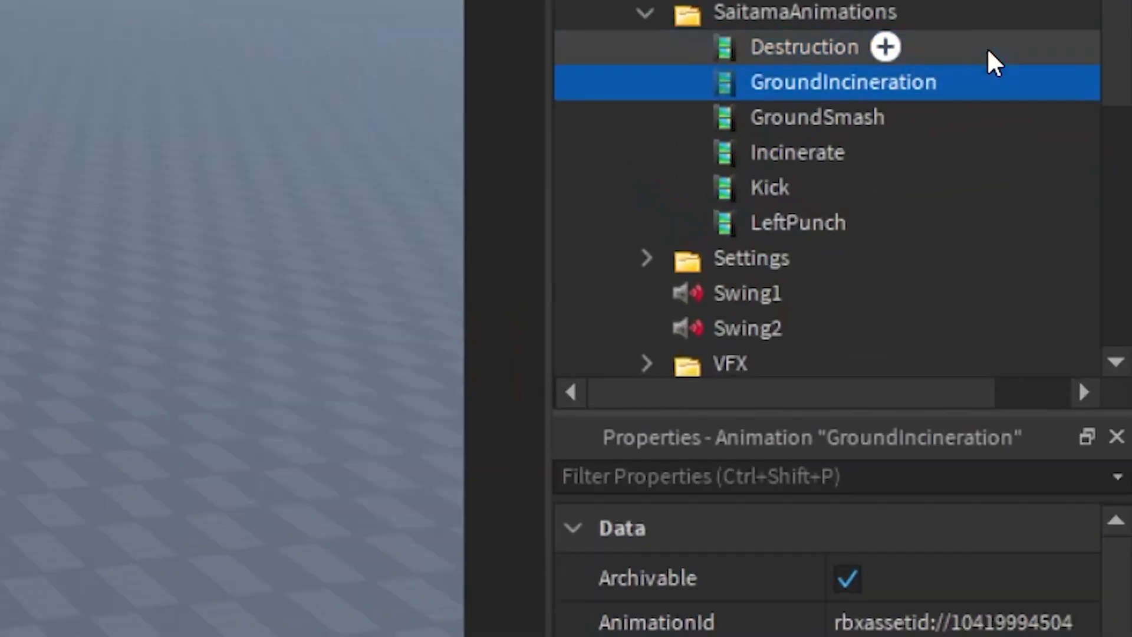
pyautogui.click(798, 222)
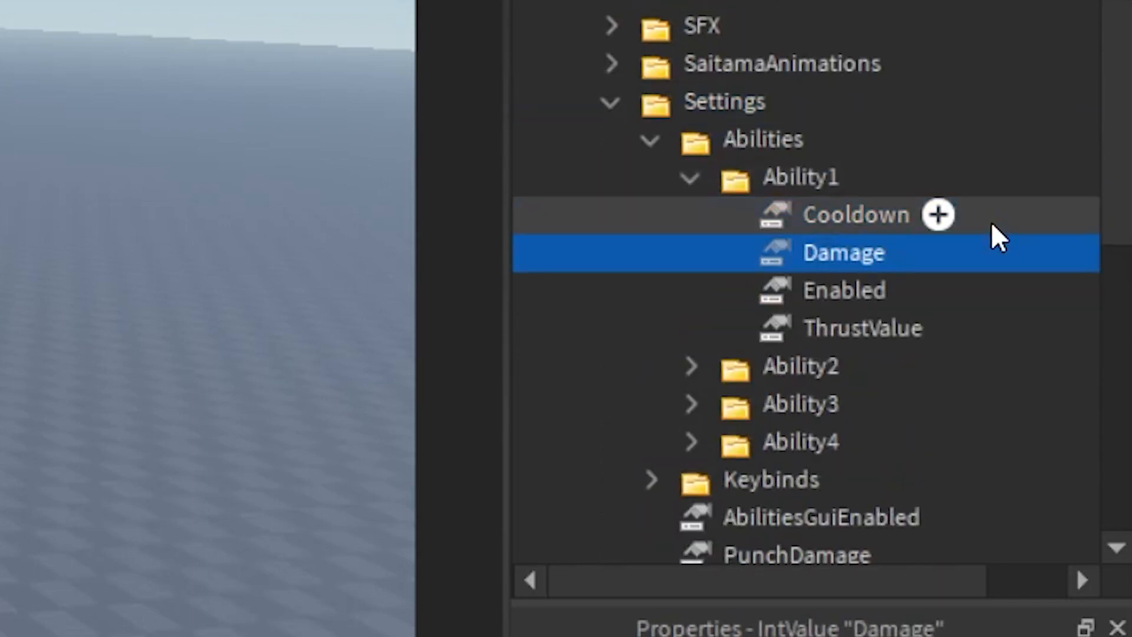
# Step: Inspect Ability1's ThrustValue (20) and ticked PunchEnabled settings in Properties
pyautogui.click(860, 328)
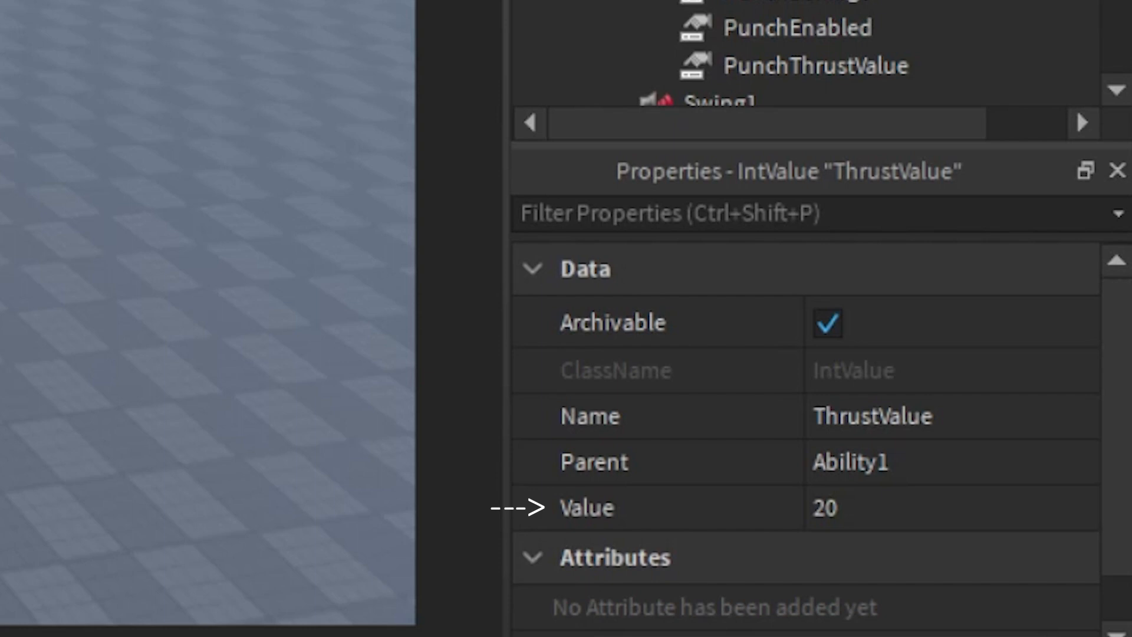
pyautogui.click(797, 28)
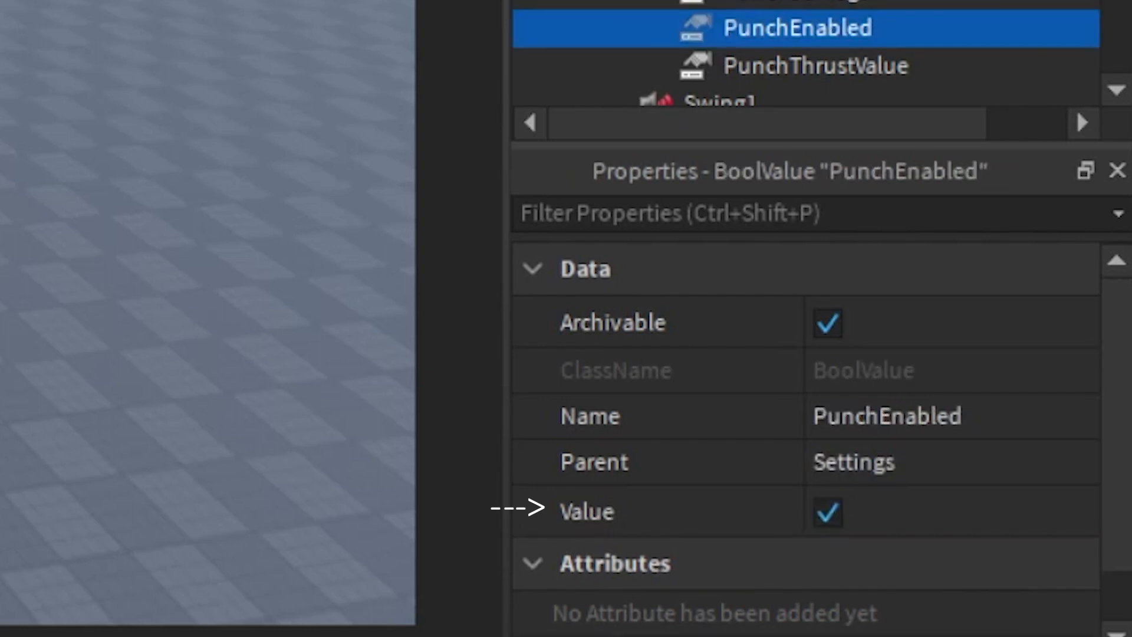